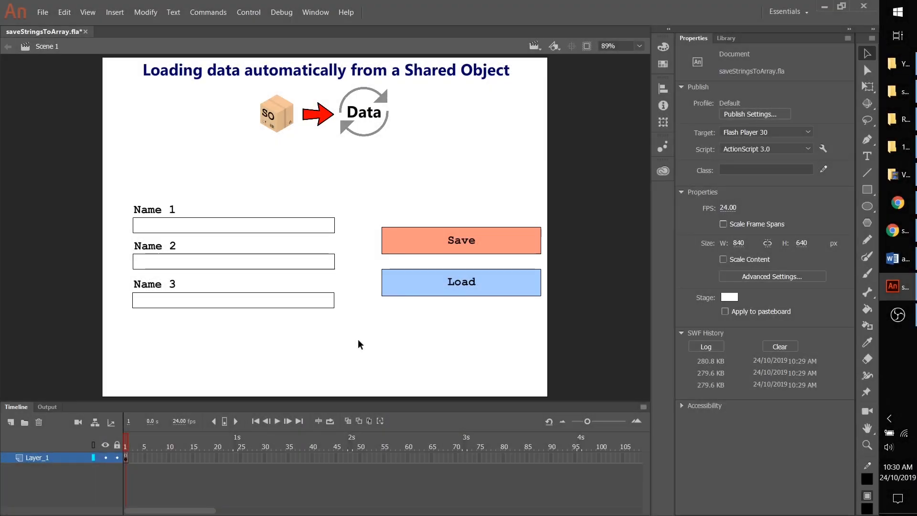
{"action": "mouse_move", "coordinate": [374, 364]}
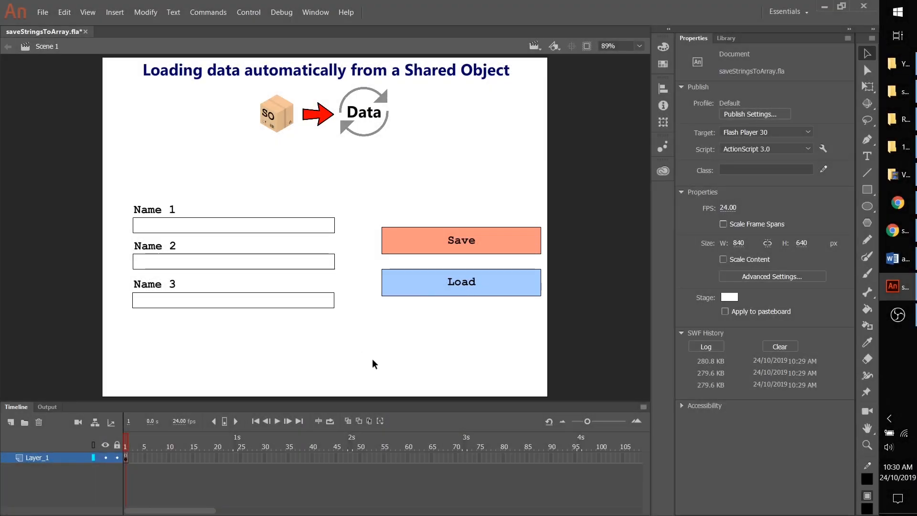
{"action": "mouse_move", "coordinate": [277, 353]}
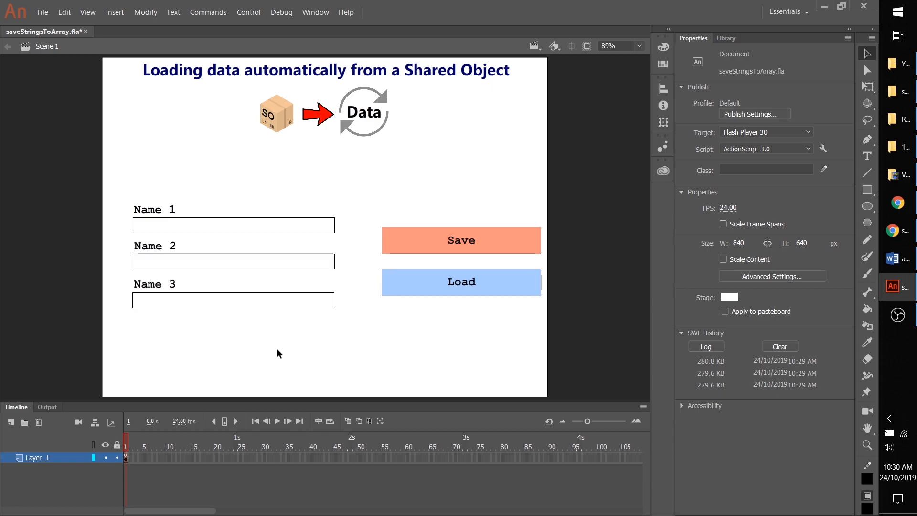
{"action": "mouse_move", "coordinate": [436, 308]}
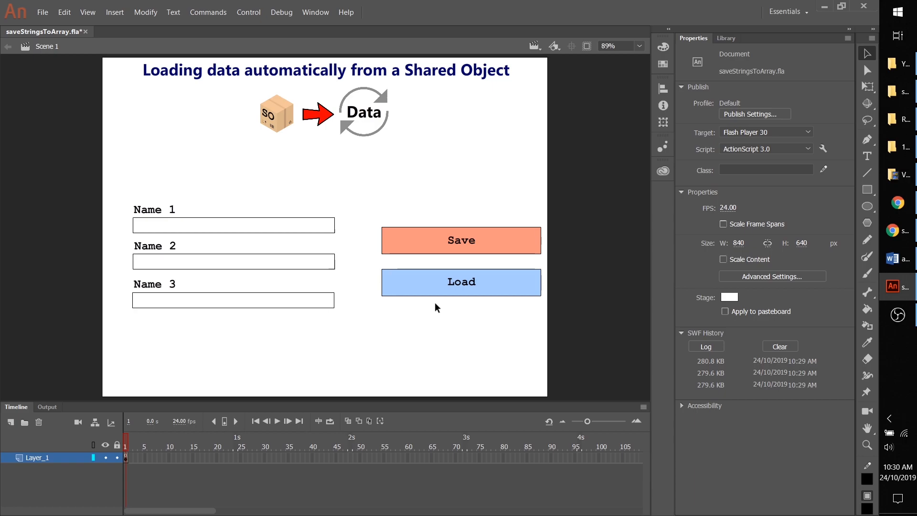
{"action": "mouse_move", "coordinate": [310, 318]}
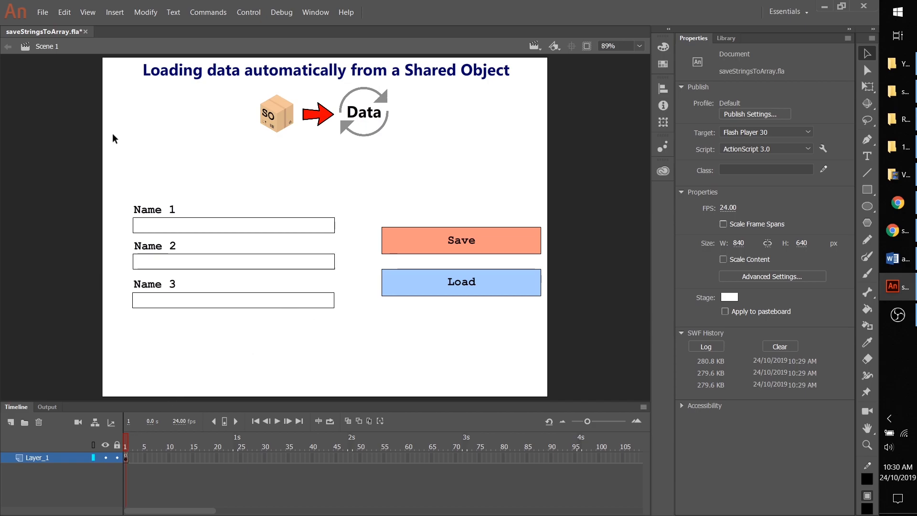
{"action": "mouse_move", "coordinate": [370, 256]}
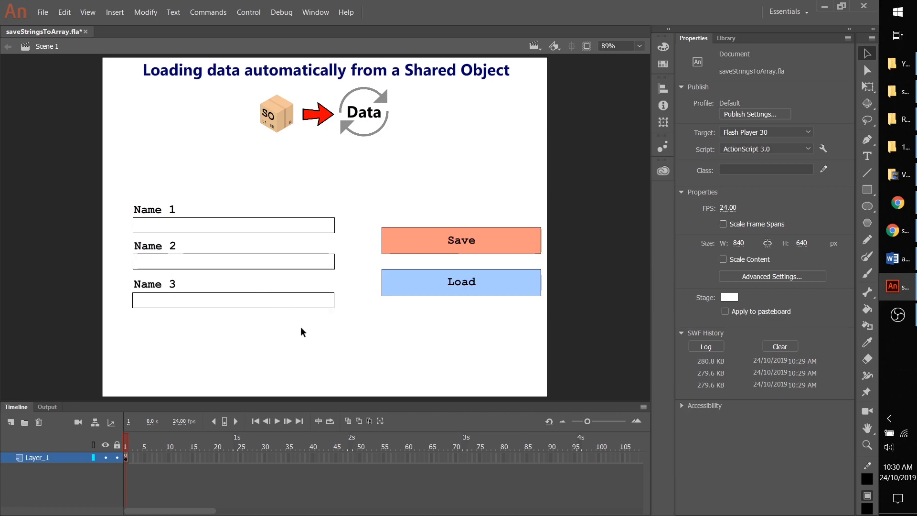
{"action": "mouse_move", "coordinate": [139, 456]}
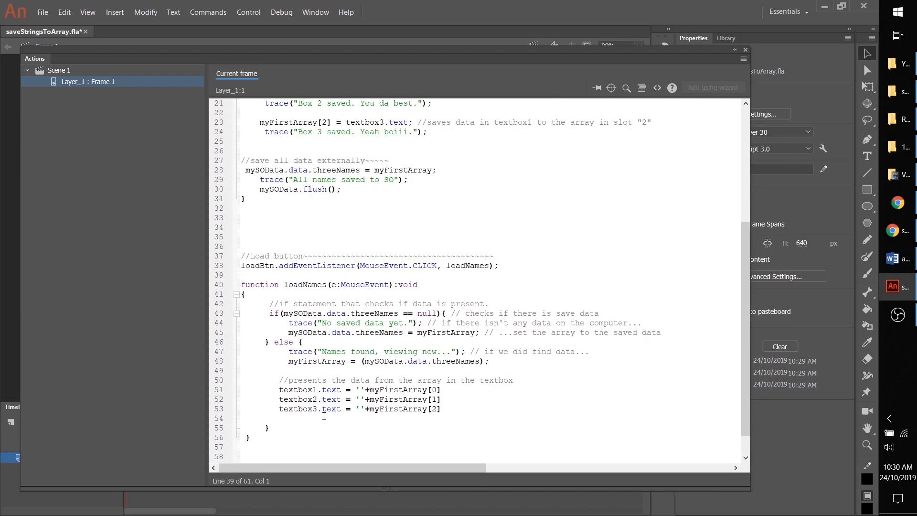
Step: Remove the loadBtn listener and rename loadNames to an init() function called at startup
{"action": "left_click", "coordinate": [475, 275]}
{"action": "type", "text": "function init():void{"}
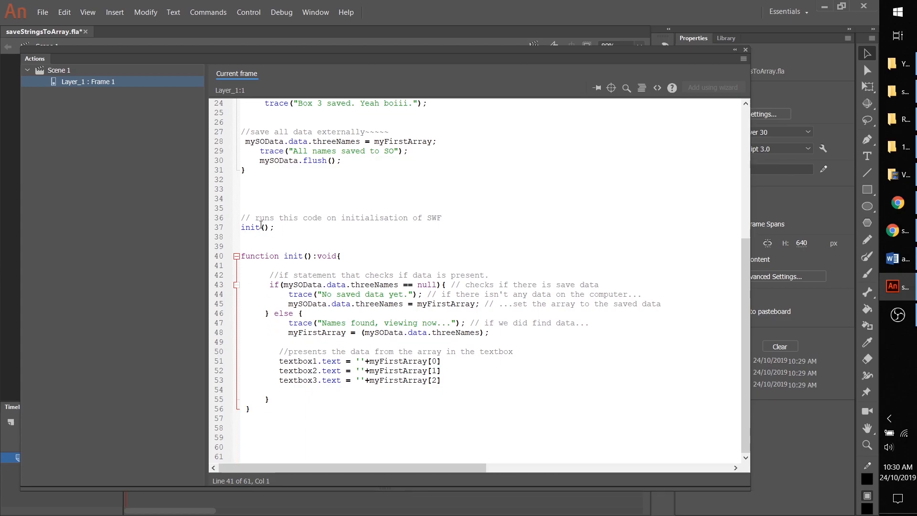
{"action": "left_click", "coordinate": [241, 265]}
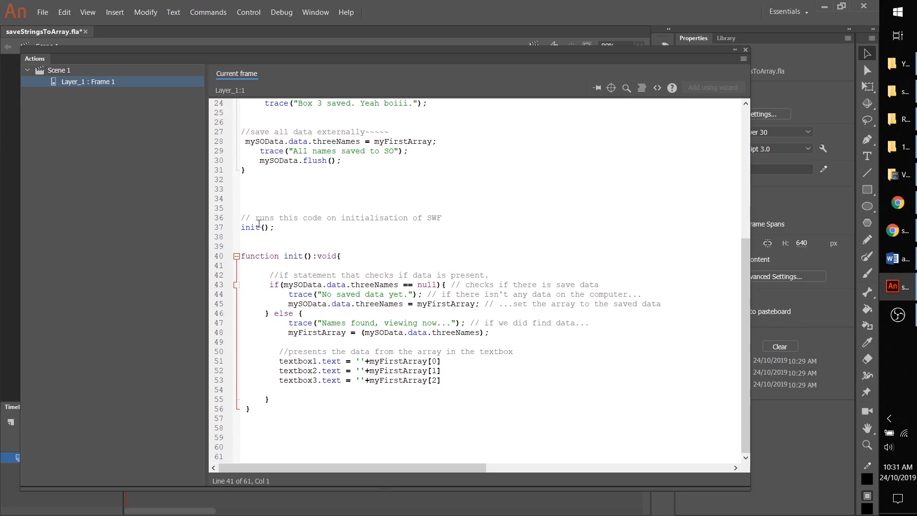
{"action": "left_click", "coordinate": [248, 408]}
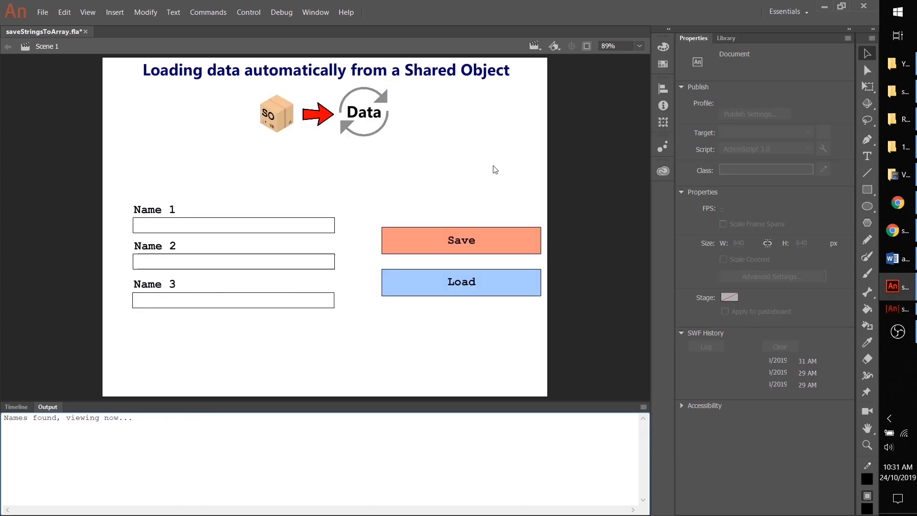
Step: Test the movie and check the Output panel reports "Names found, viewing now..."
{"action": "left_click", "coordinate": [17, 407]}
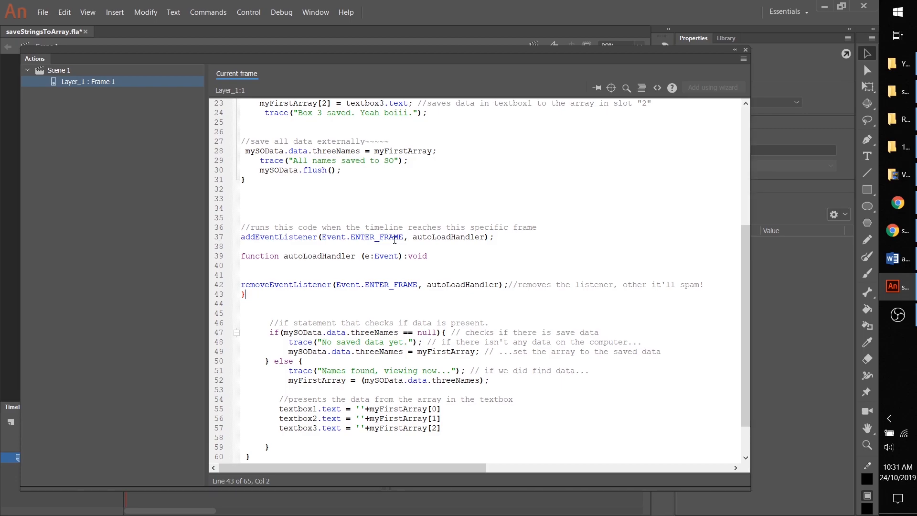
Step: Move the if/else data-check code inside autoLoadHandler, which removes its own ENTER_FRAME listener
{"action": "scroll", "scroll_direction": "down", "scroll_amount": 3}
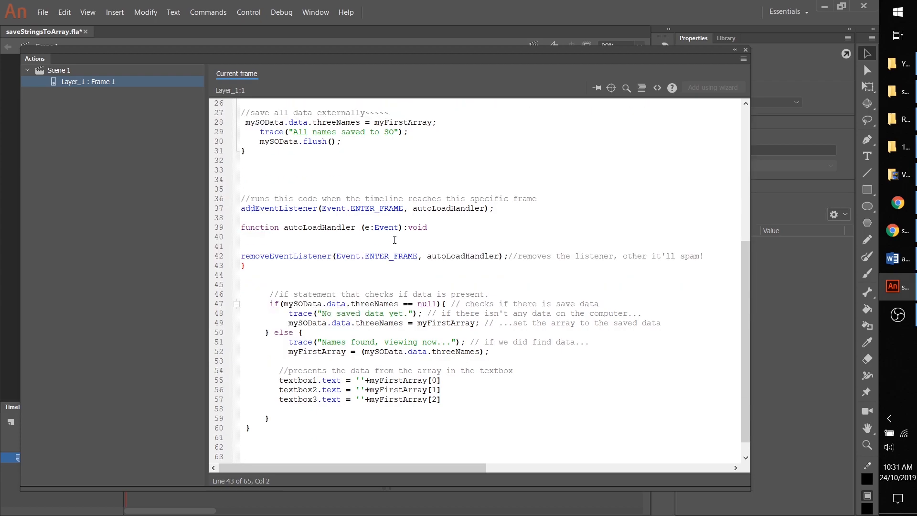
{"action": "double_click", "coordinate": [318, 227]}
{"action": "type", "text": "{"}
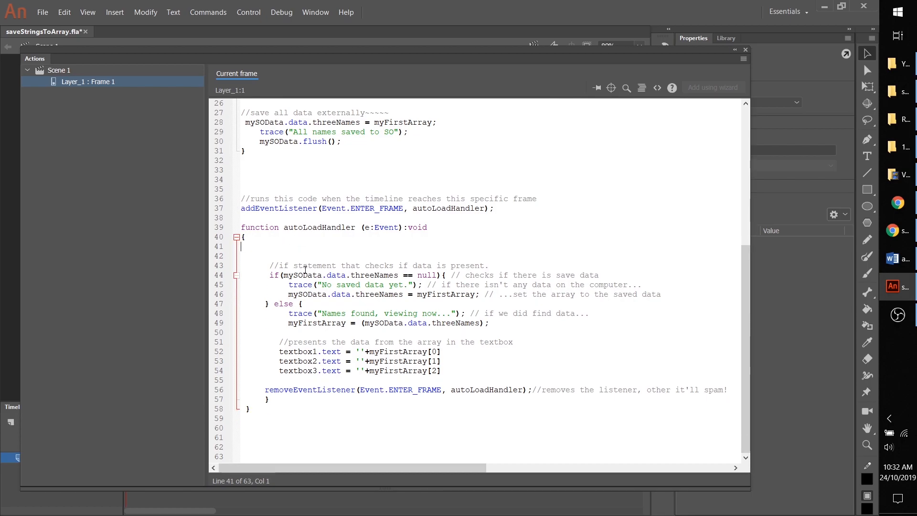
{"action": "key", "text": "Backspace"}
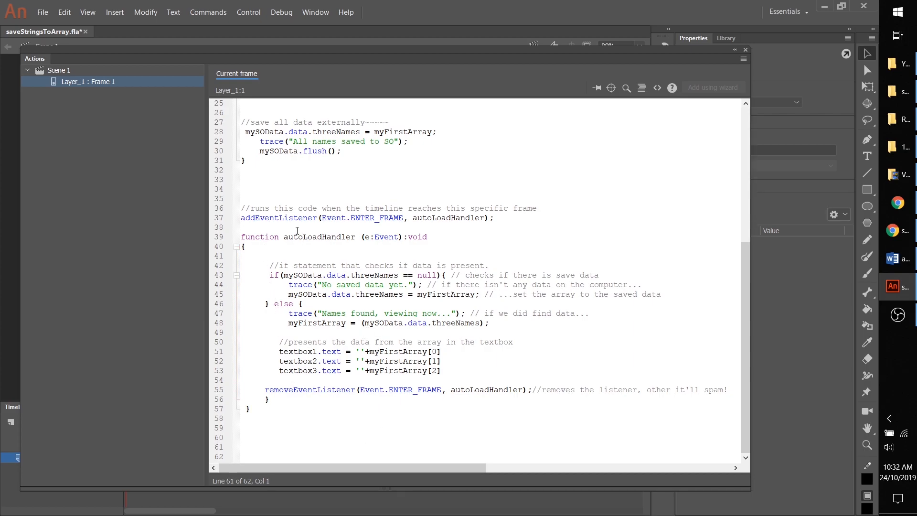
Step: Remove the blank line after autoLoadHandler's opening brace and test the movie
{"action": "left_click_drag", "start_coordinate": [251, 236], "coordinate": [450, 380]}
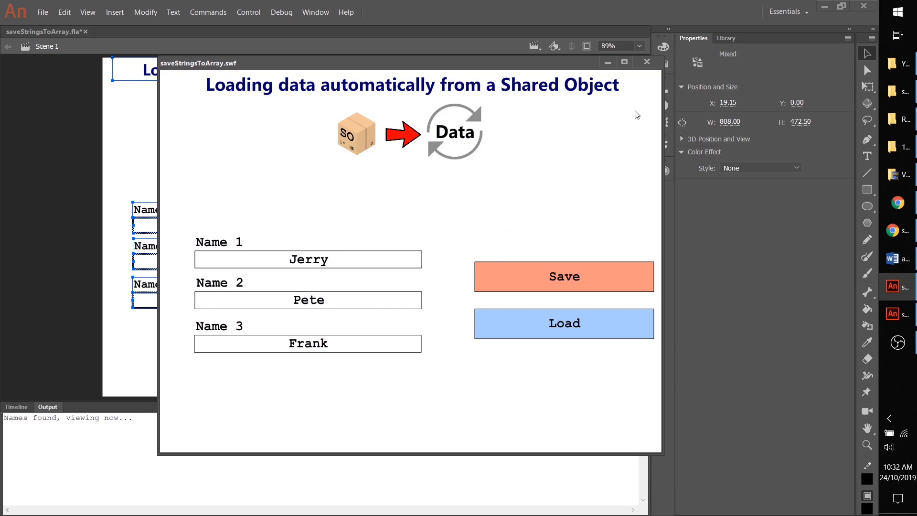
{"action": "mouse_move", "coordinate": [443, 305]}
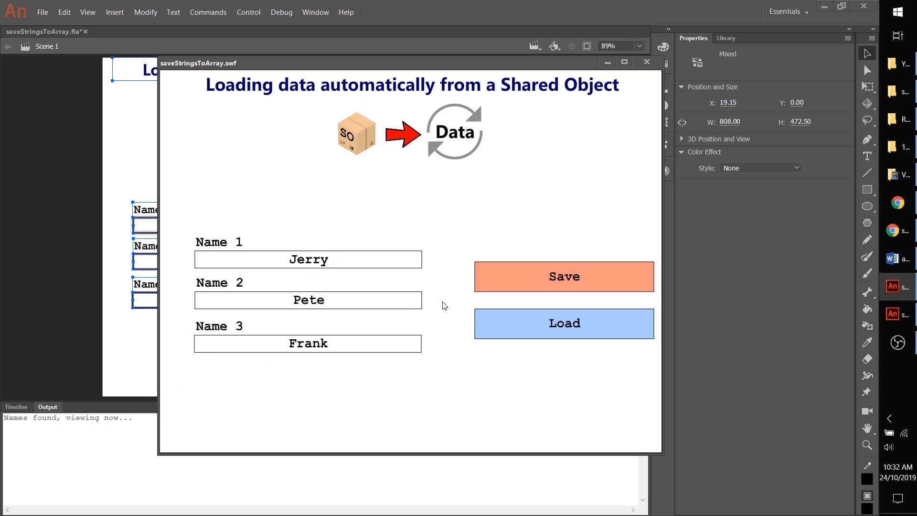
Step: Confirm the boxes show Jerry, Pete and Frank, then close the test movie
{"action": "left_click", "coordinate": [645, 63]}
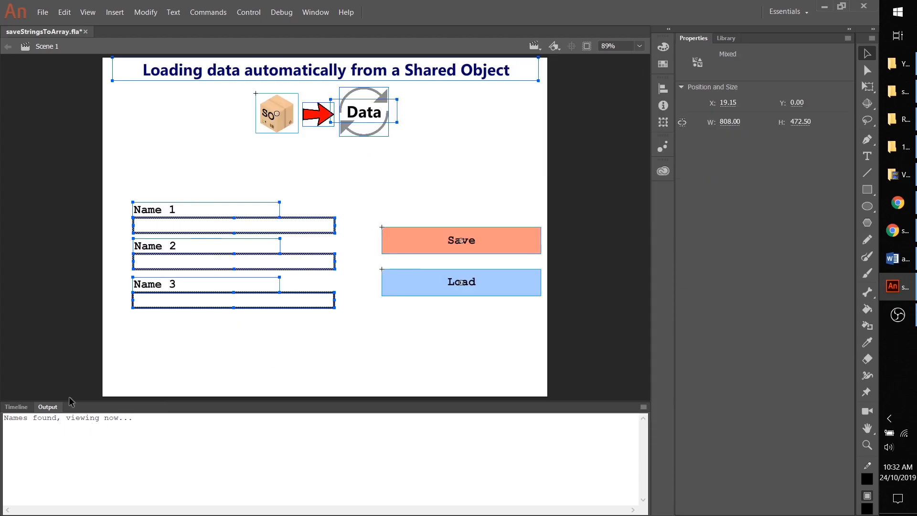